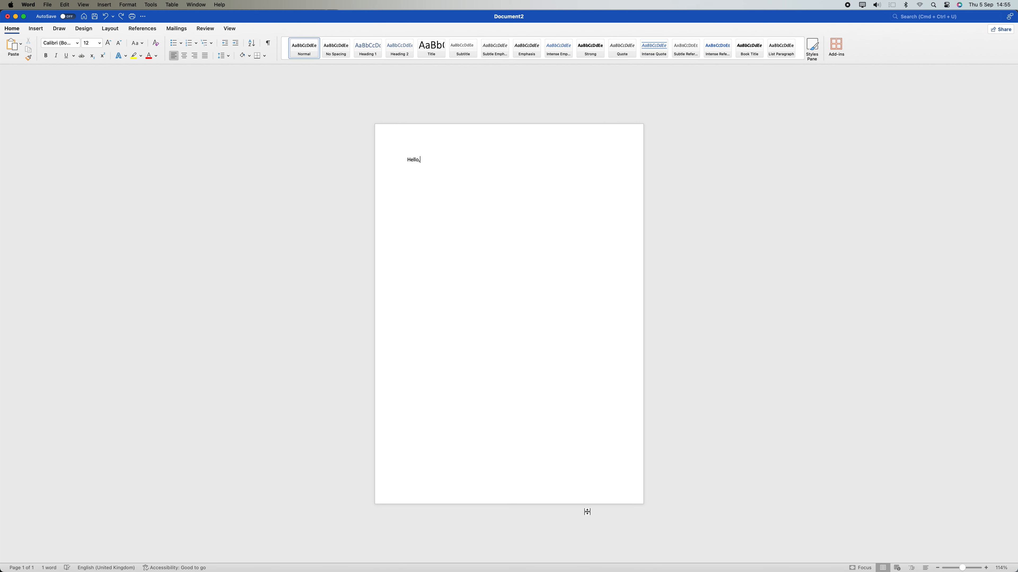
mouse_move(549, 469)
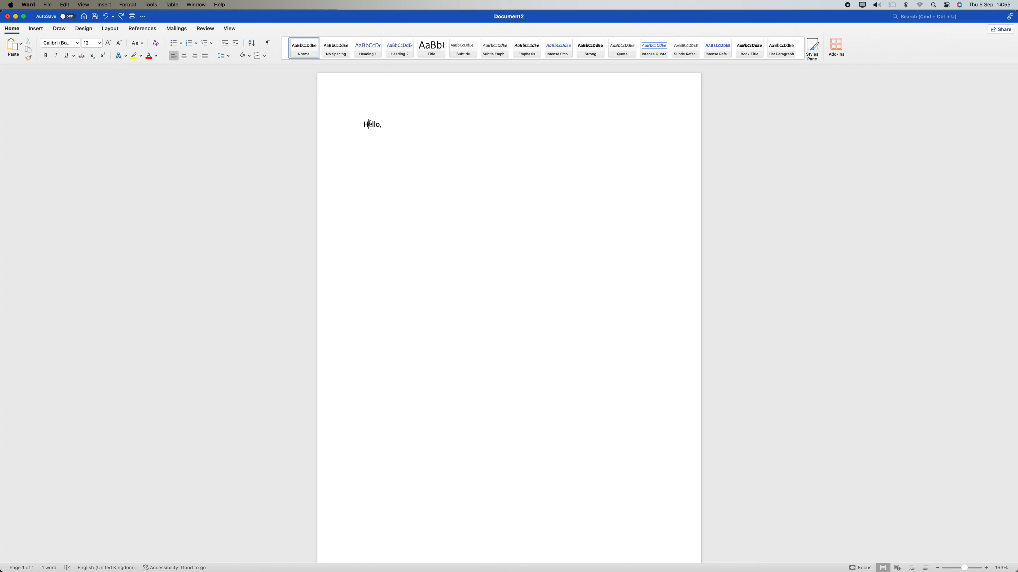
Select the word 'Hello,' in the document
double_click(372, 124)
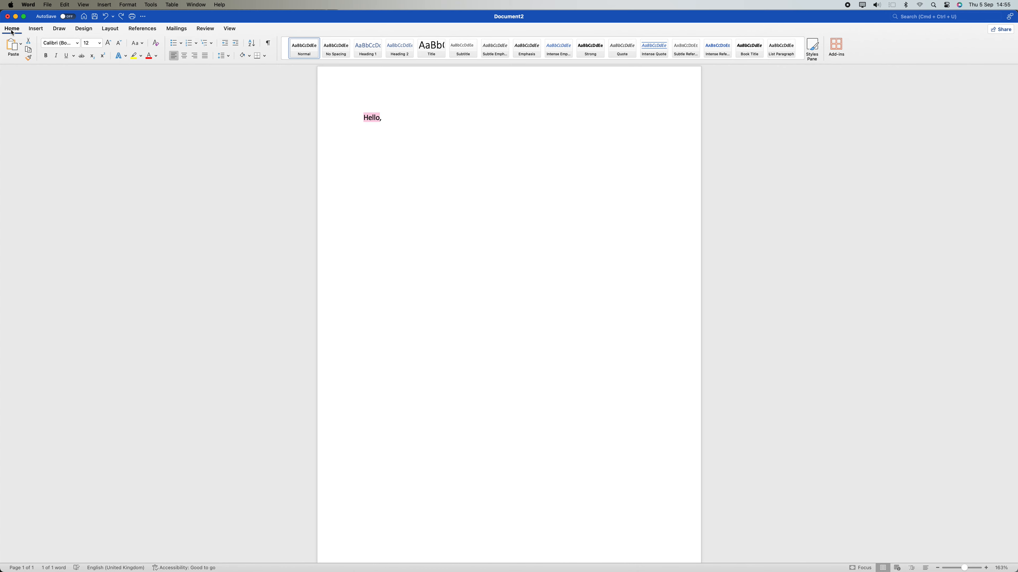
mouse_move(76, 63)
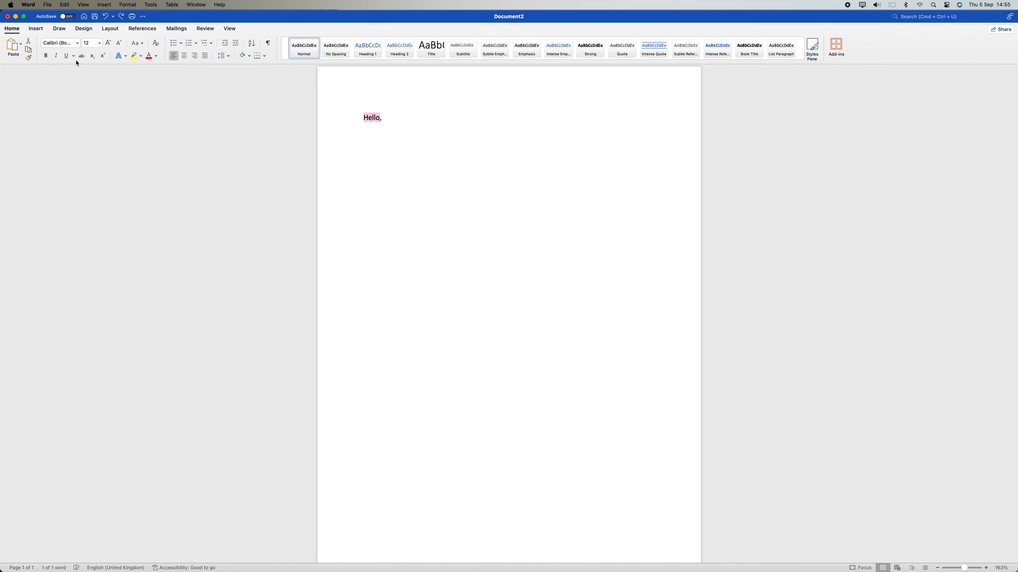
Show the underline style choices from the Home ribbon's Underline arrow
left_click(73, 55)
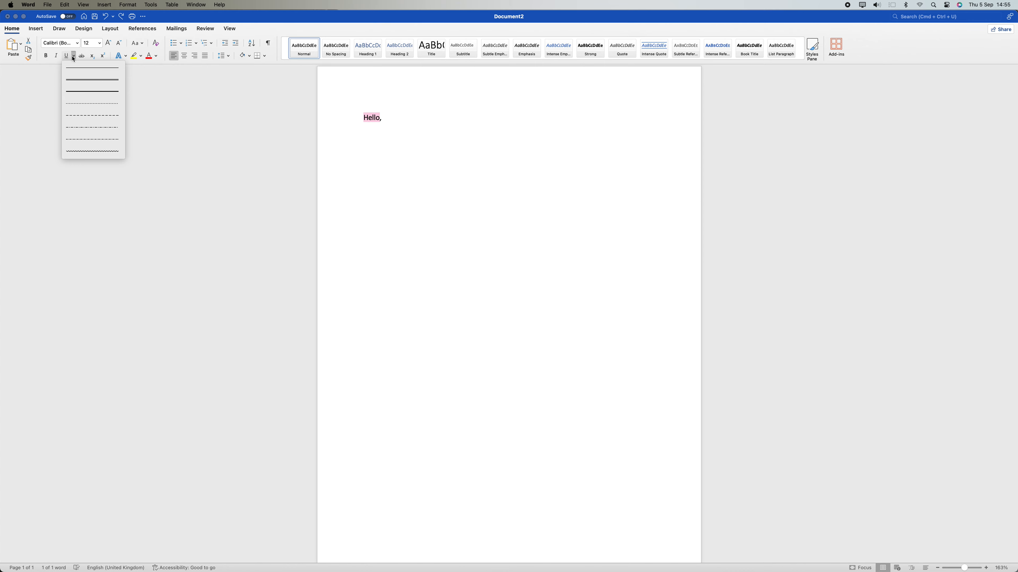
mouse_move(56, 80)
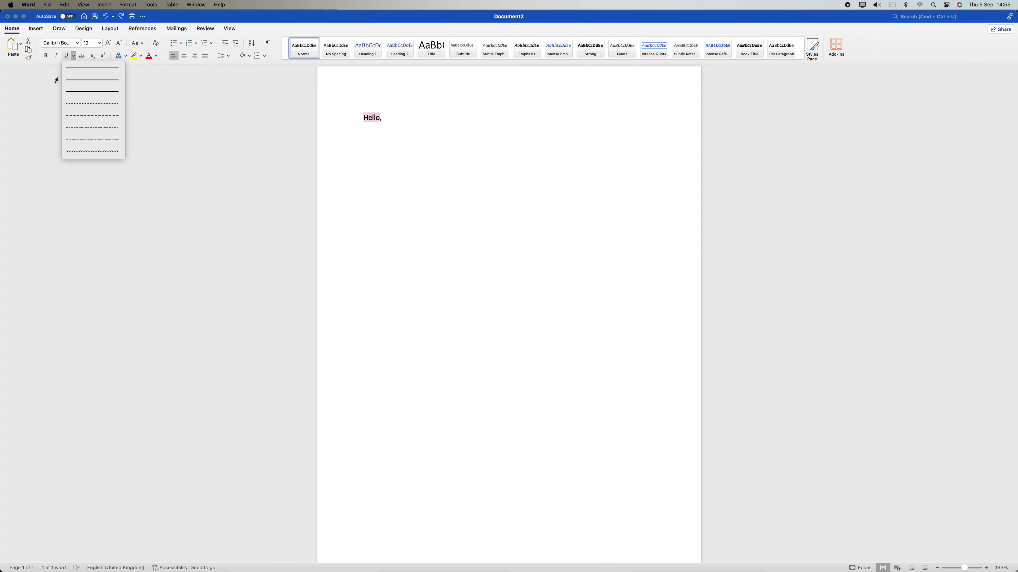
mouse_move(91, 80)
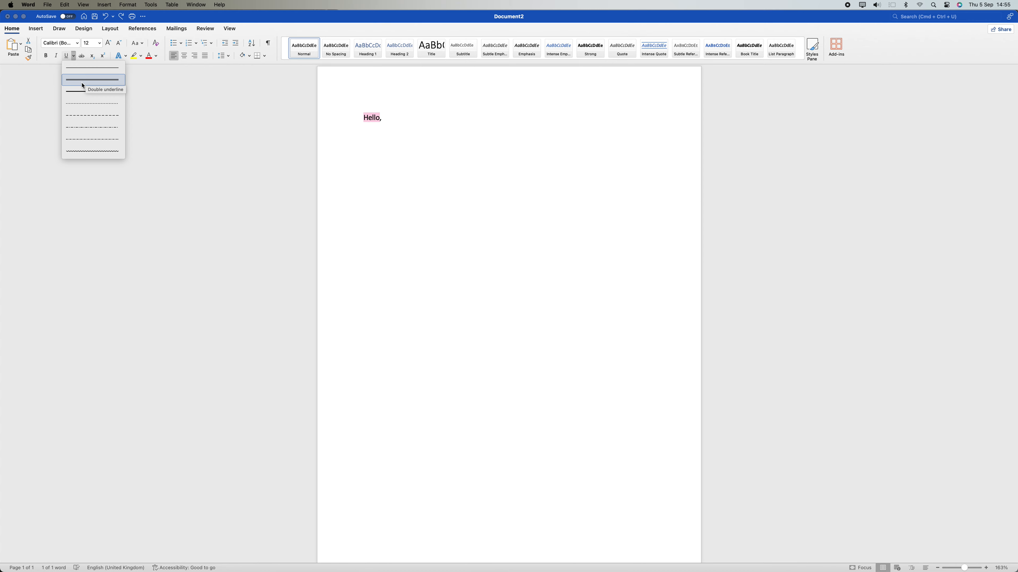
mouse_move(92, 79)
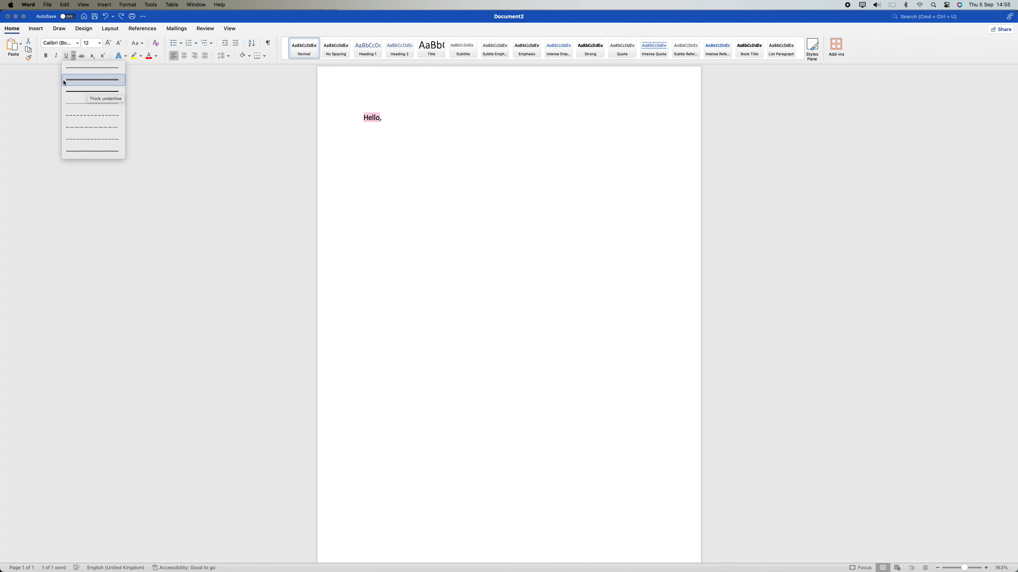
mouse_move(75, 83)
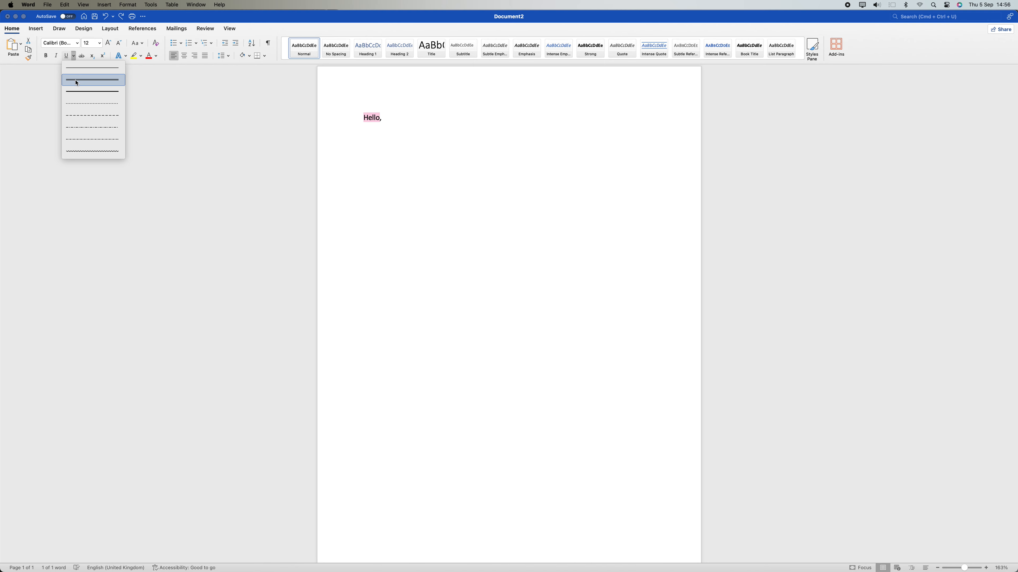
Apply a Double underline to 'Hello,' and clear the selection
left_click(92, 80)
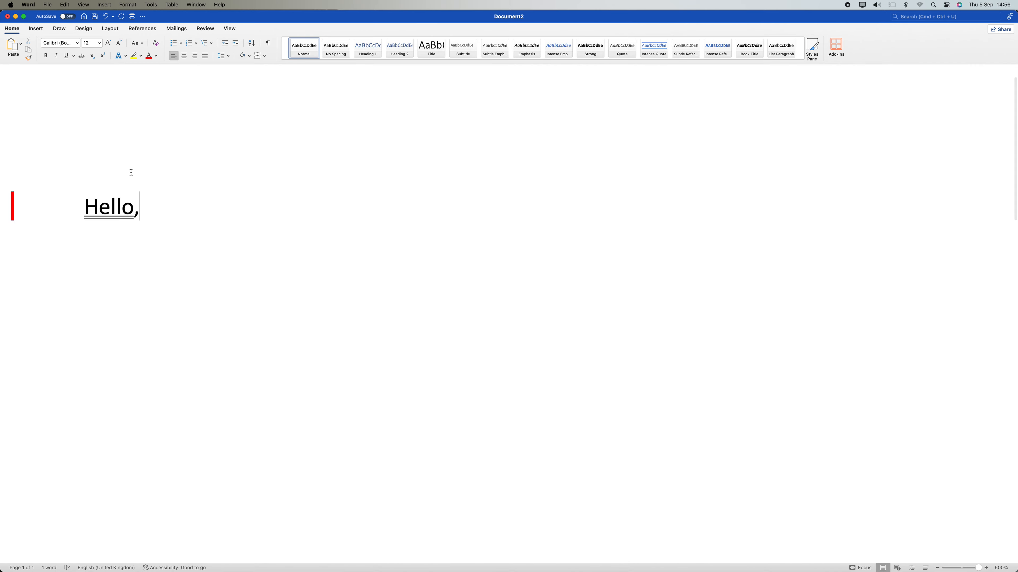
left_click(985, 568)
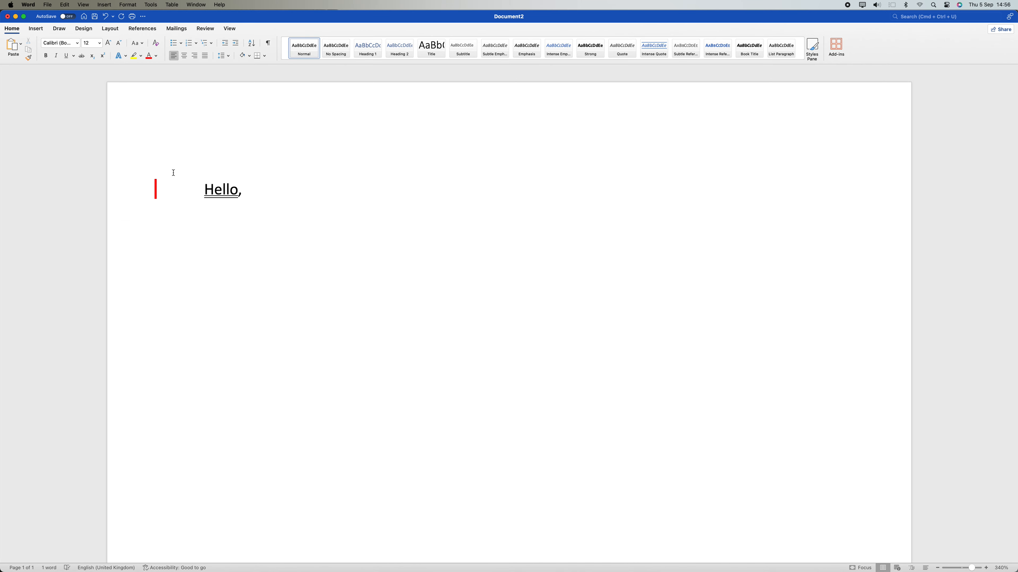